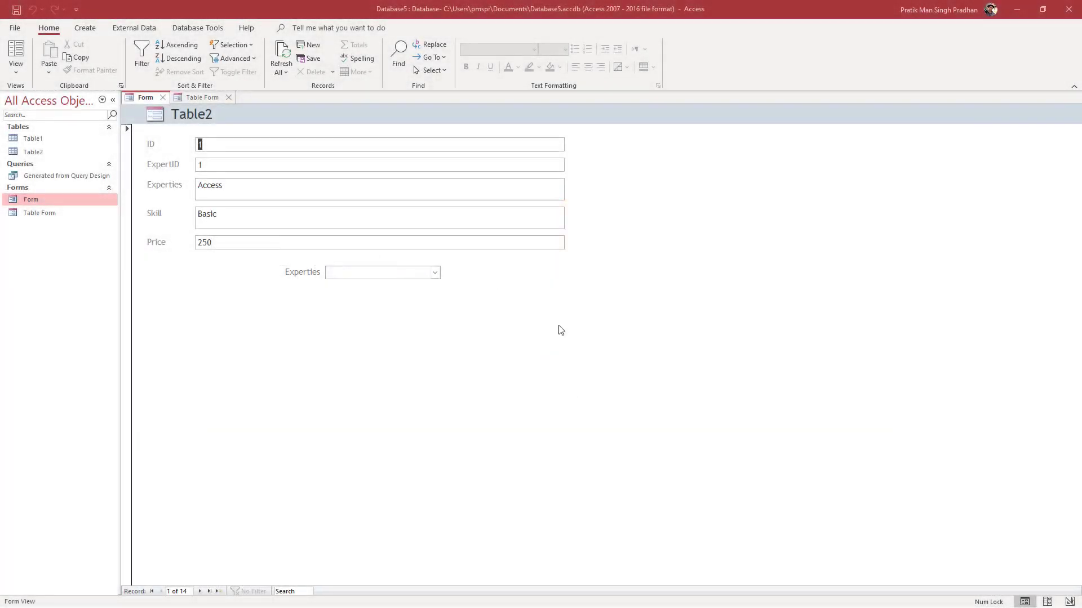
mouse_move(383, 285)
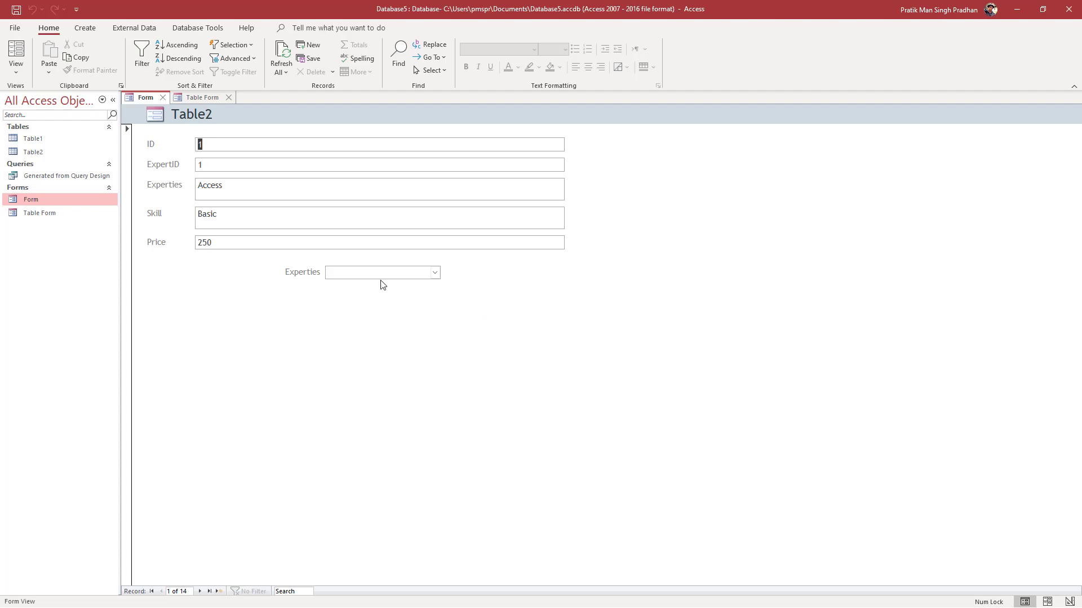
Step: Select the Experties combo box on the Table2 form and show the available form views
click(434, 272)
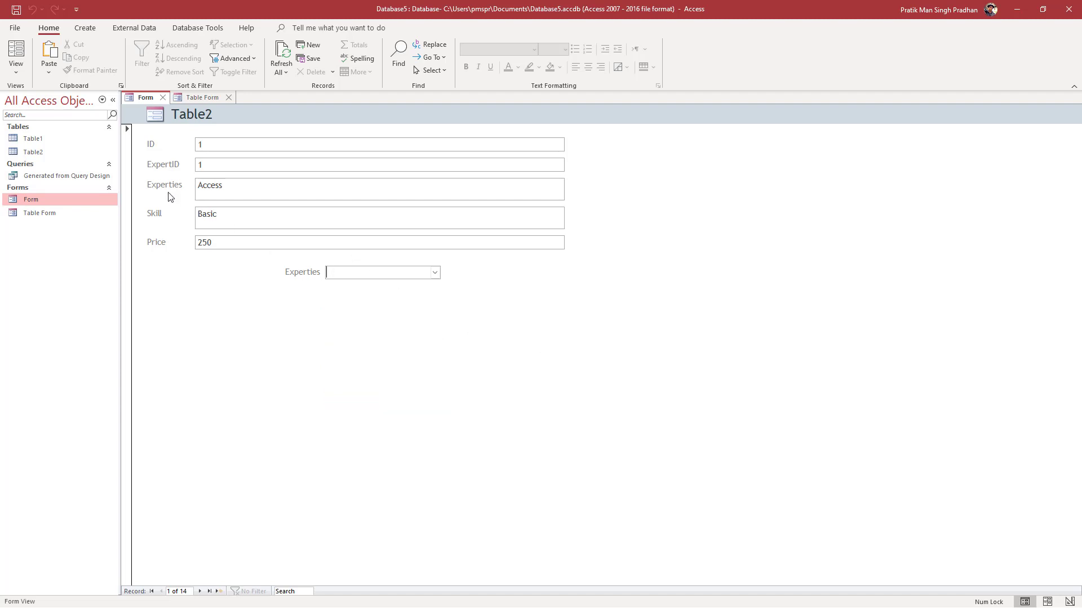
click(15, 57)
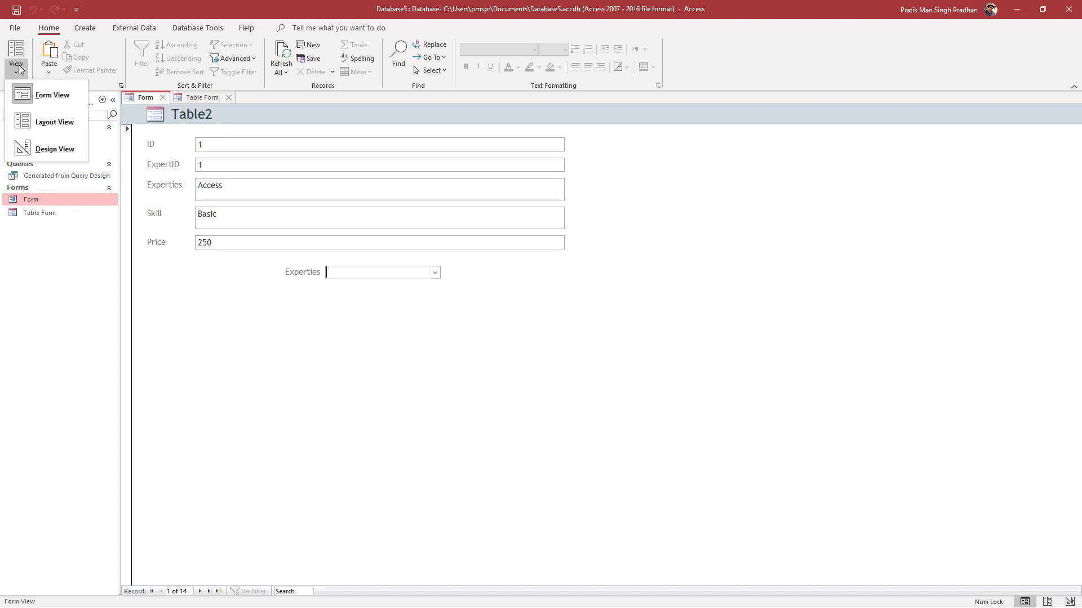
Step: Switch to Design view and show the Experties combo box's property sheet with its Row Source
click(55, 149)
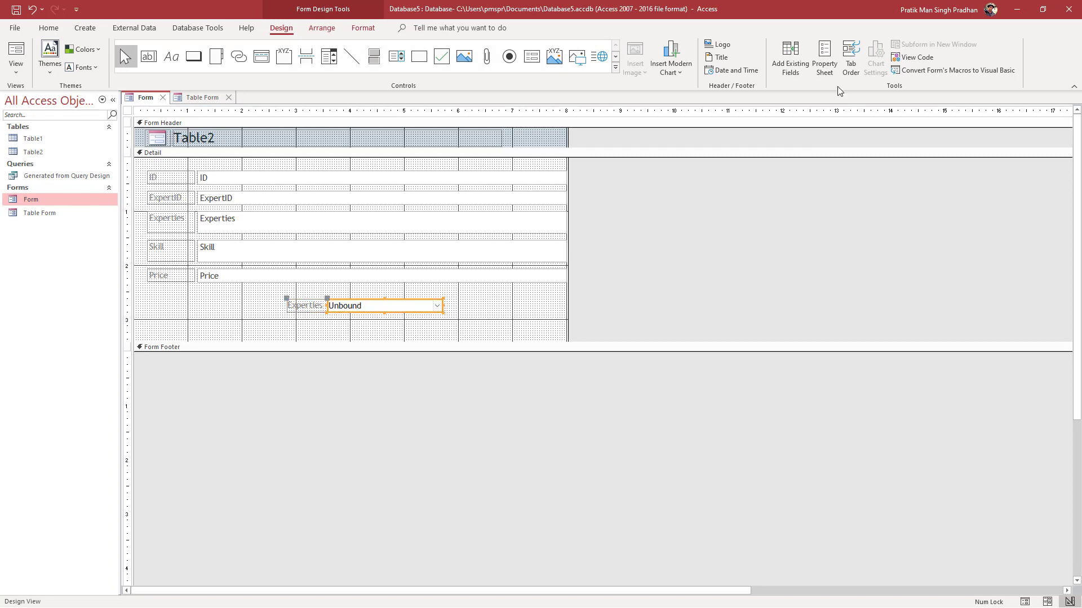
click(823, 58)
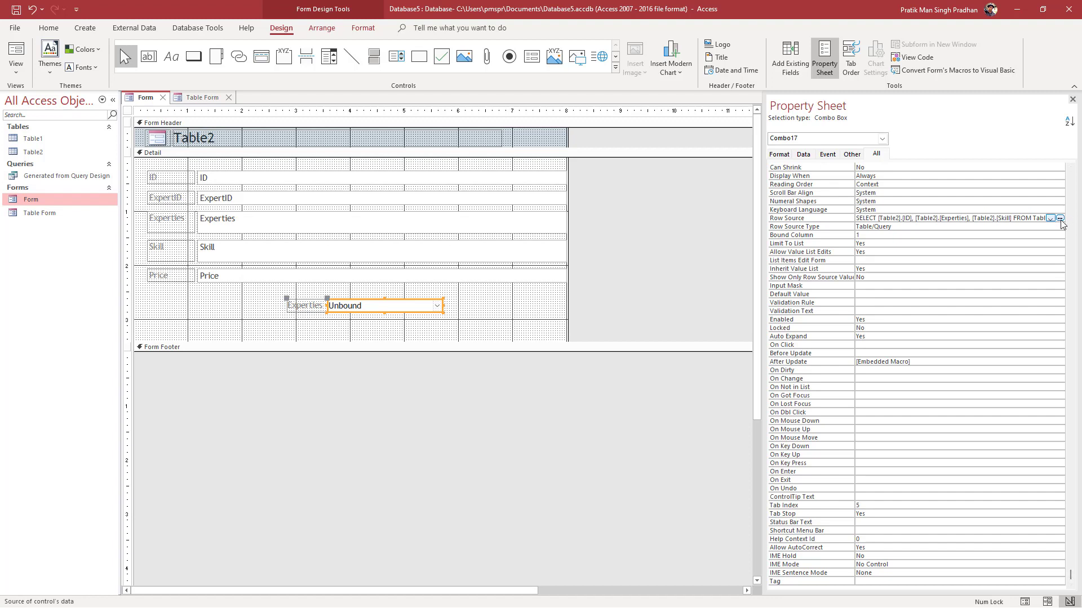
Step: In the Row Source Query Builder, sort Experties ascending, then close and save the change
click(1061, 219)
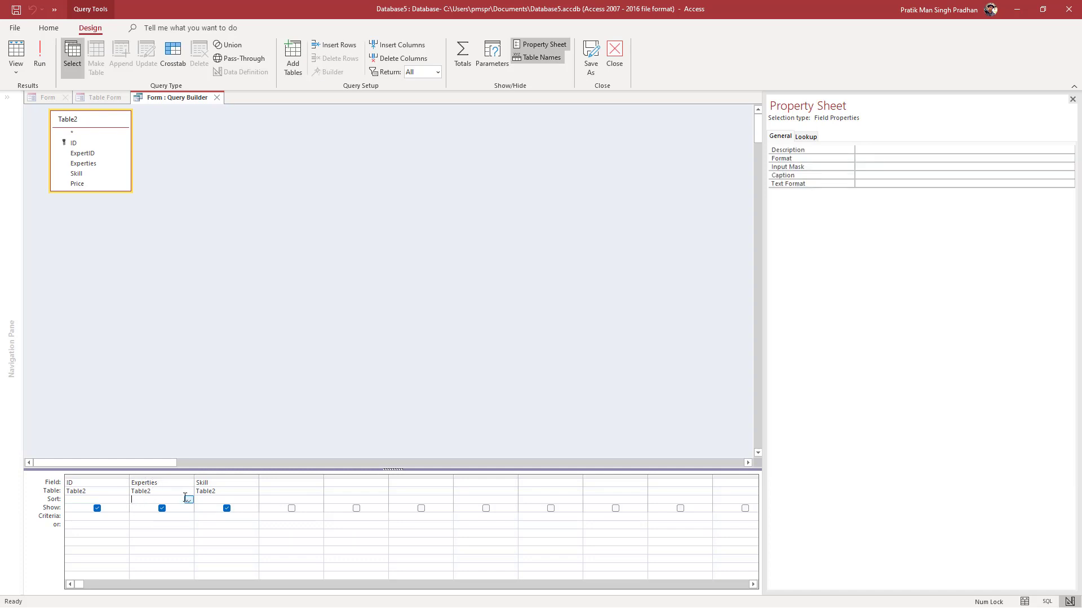
click(145, 499)
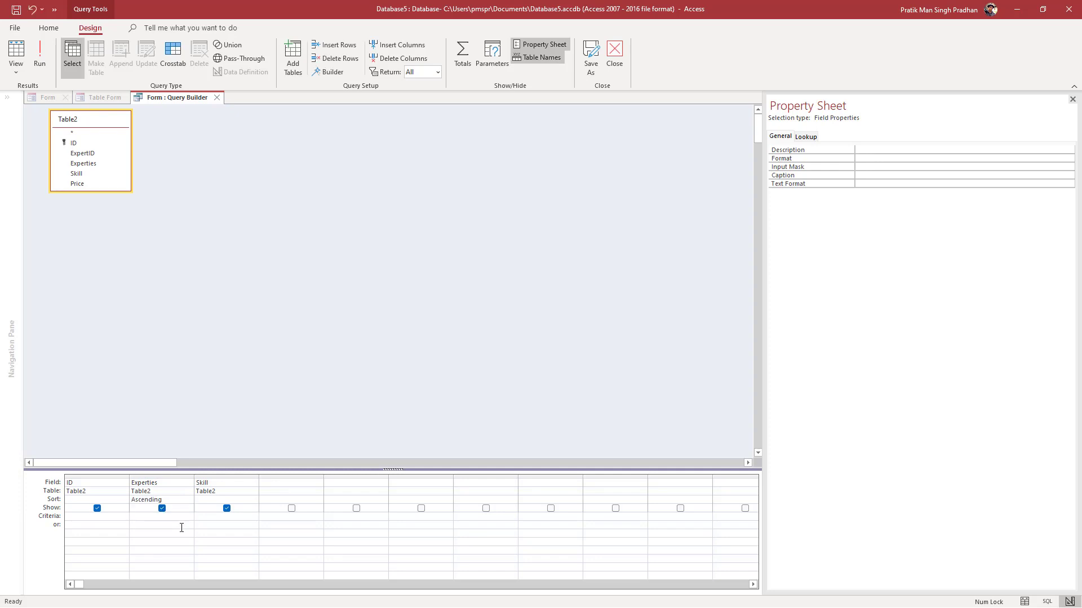
click(97, 525)
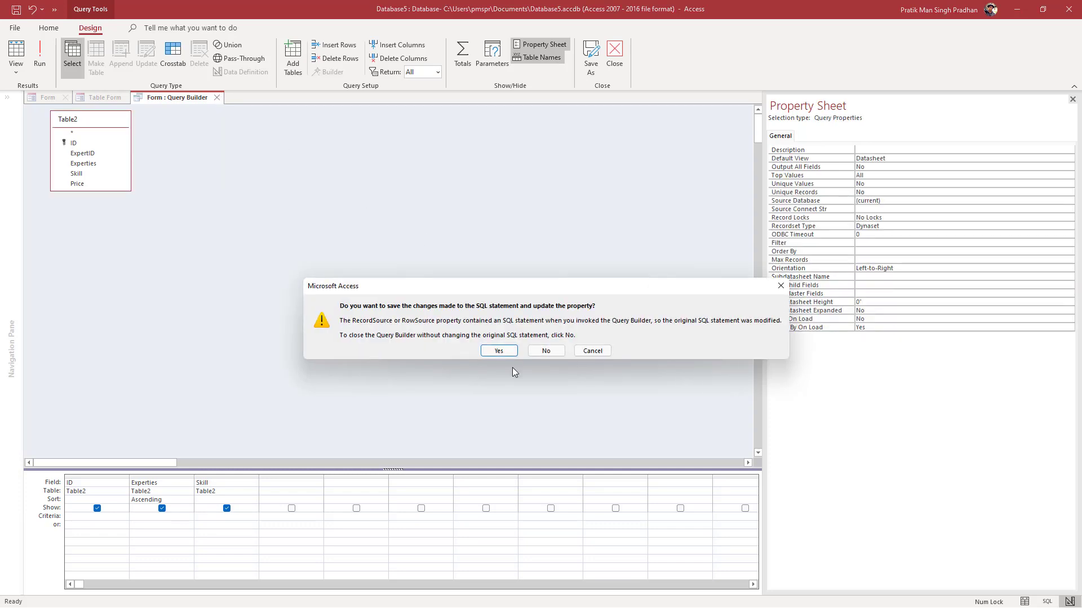
click(497, 350)
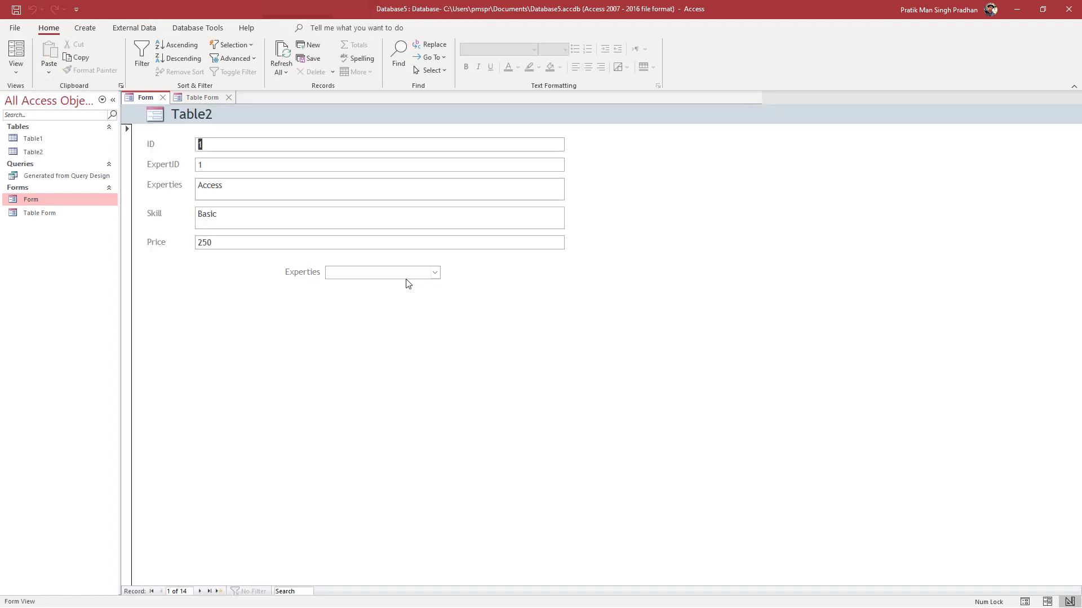
Step: Drop down the Experties list to verify it runs alphabetically from Access to Word
click(434, 271)
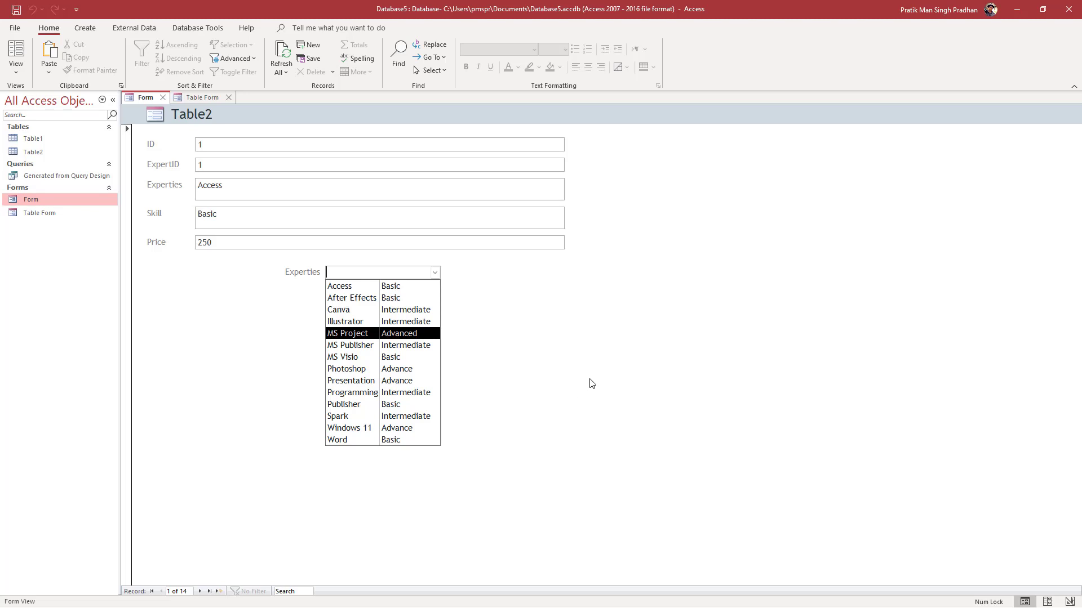
mouse_move(576, 399)
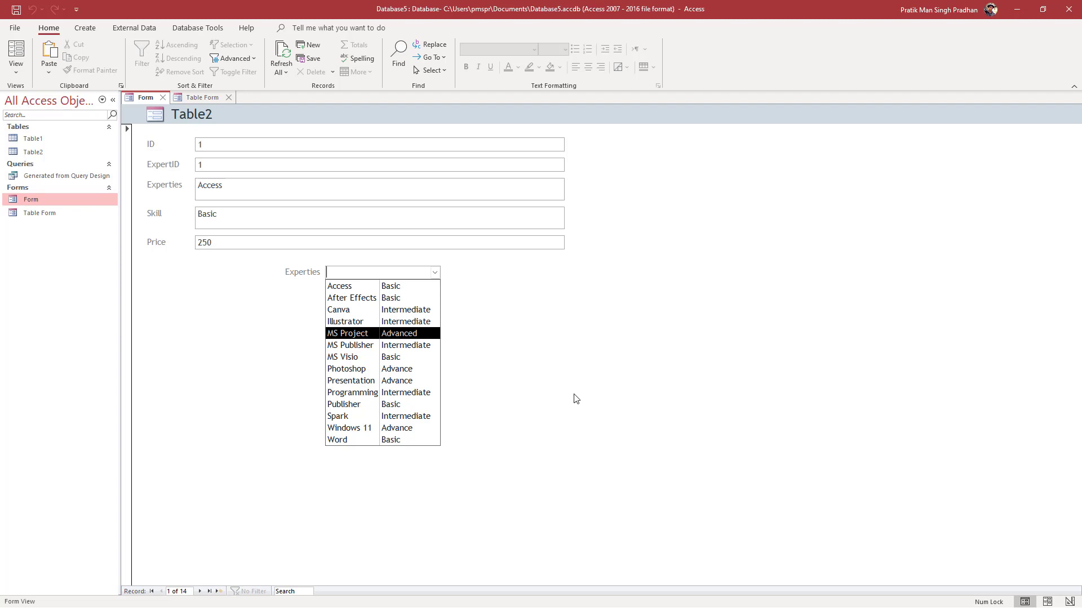
mouse_move(574, 396)
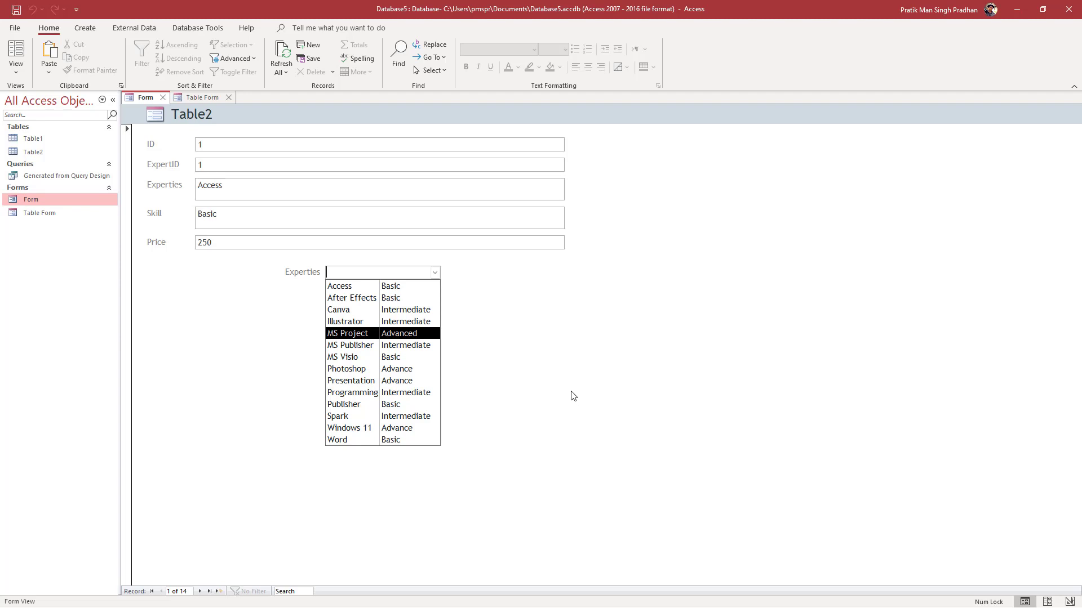